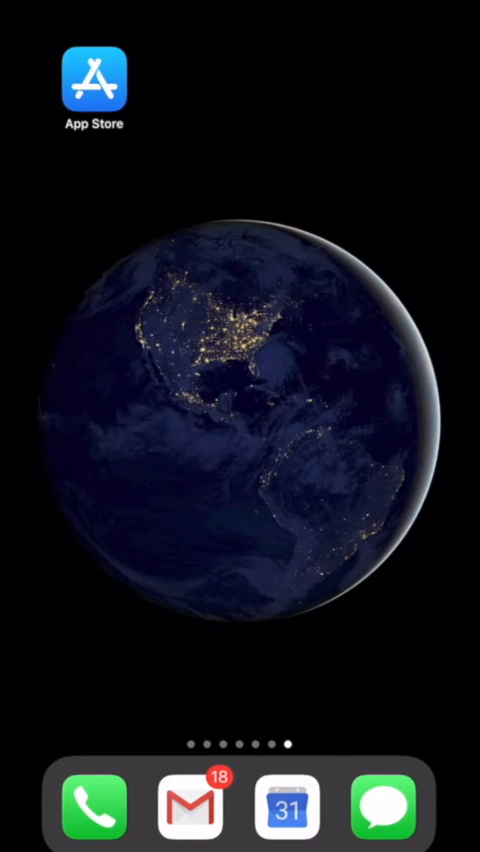
Step: Search the App Store for Zoom and install ZOOM Cloud Meetings
click(92, 80)
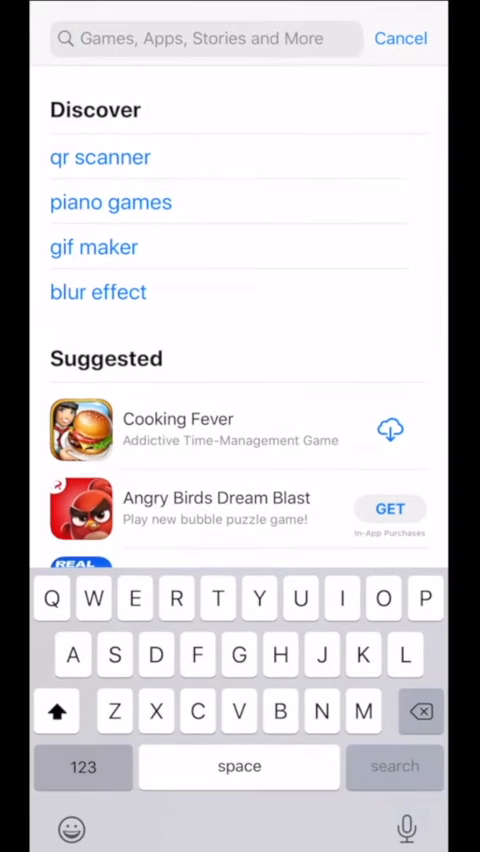
text(Zoom)
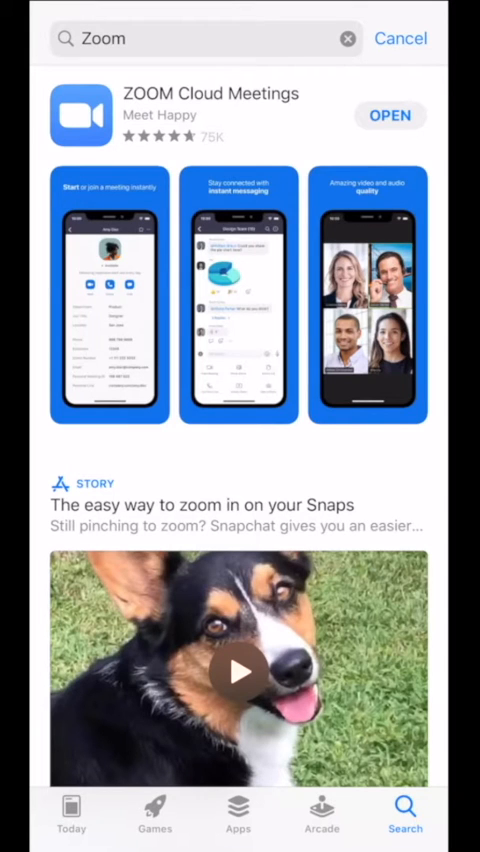
click(210, 116)
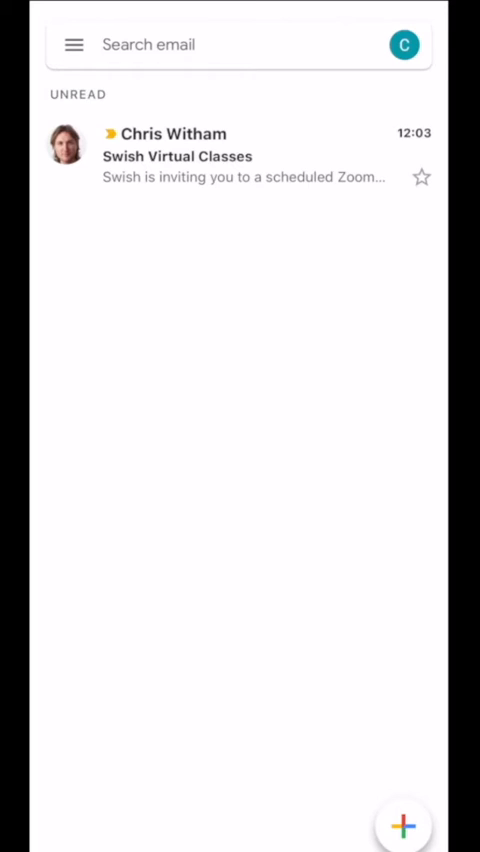
Step: Follow the Join Zoom Meeting link from the Swish Virtual Classes email
click(240, 156)
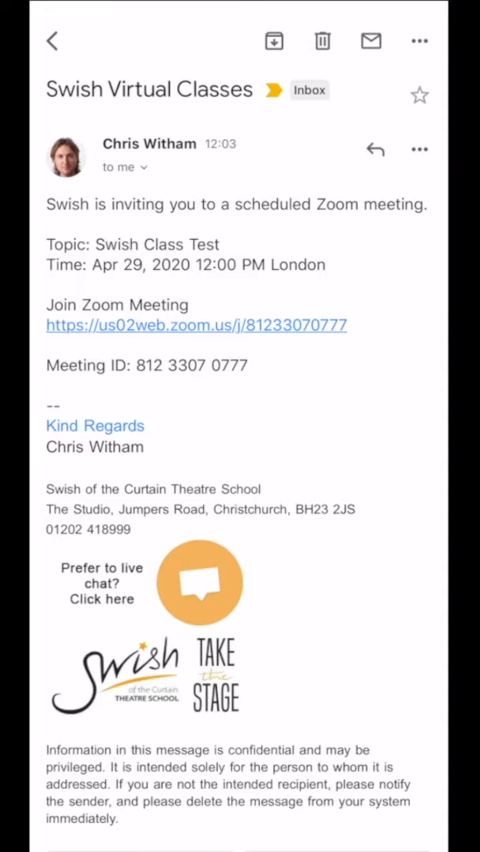
click(194, 324)
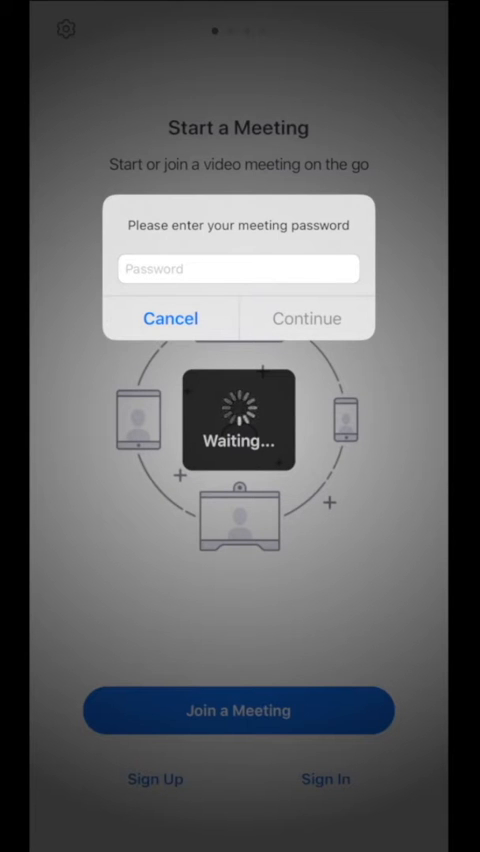
Step: Enter the meeting password and join the meeting with video on
click(240, 268)
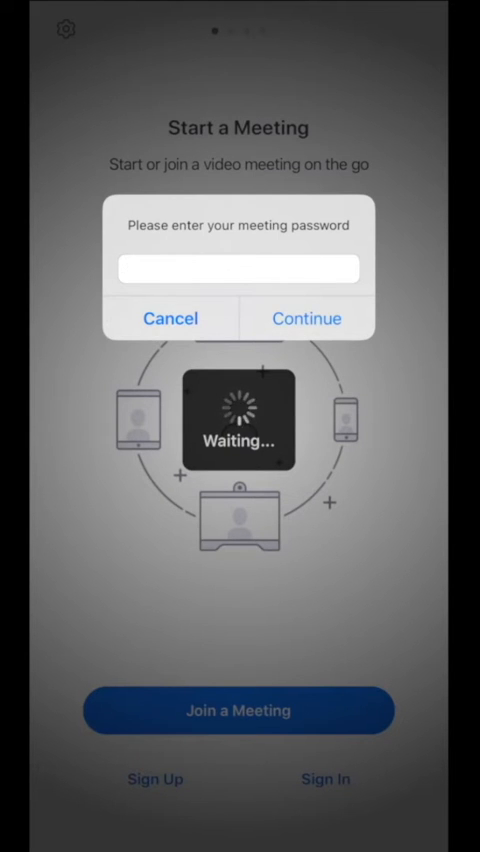
click(308, 318)
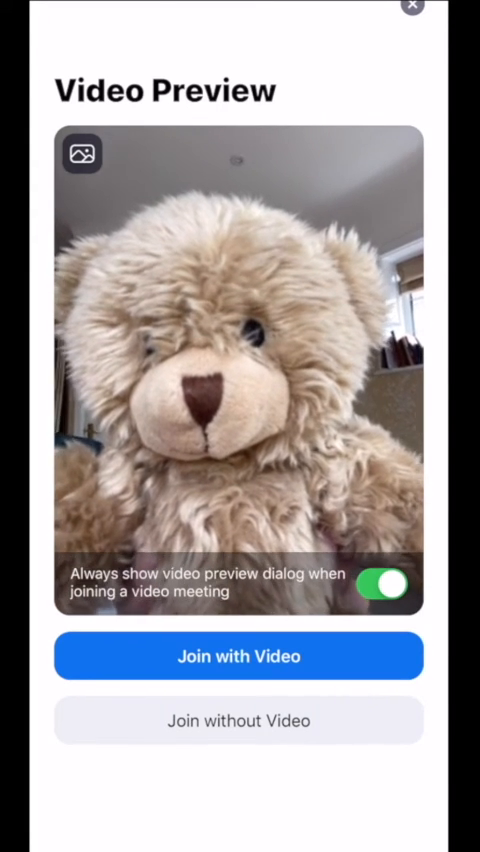
click(238, 656)
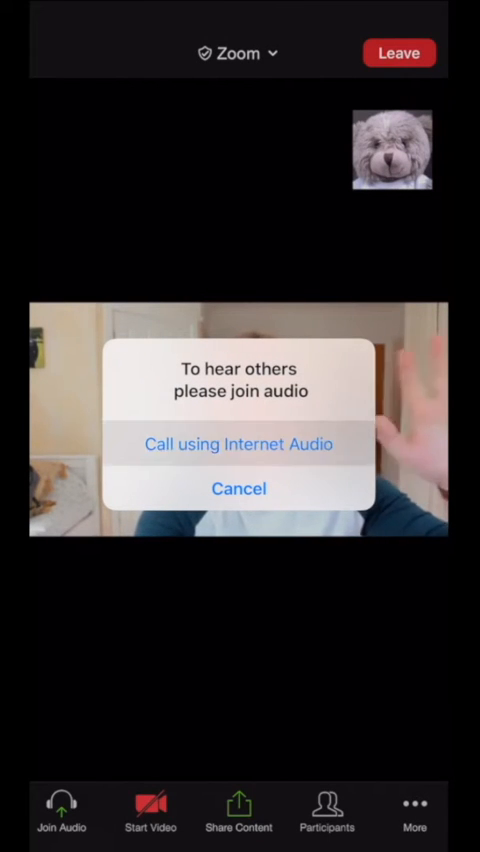
Step: Connect meeting audio using Call using Internet Audio
click(238, 444)
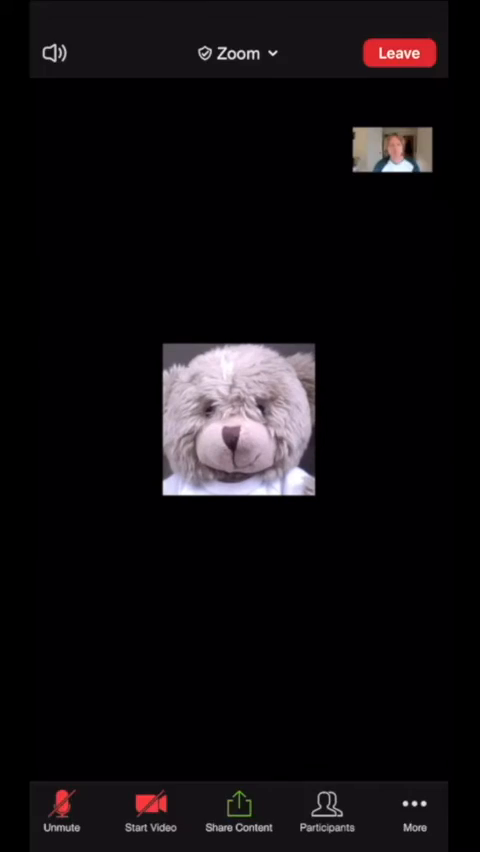
Step: Rename yourself in the participants list to 'Teddy - Stage 1'
click(328, 810)
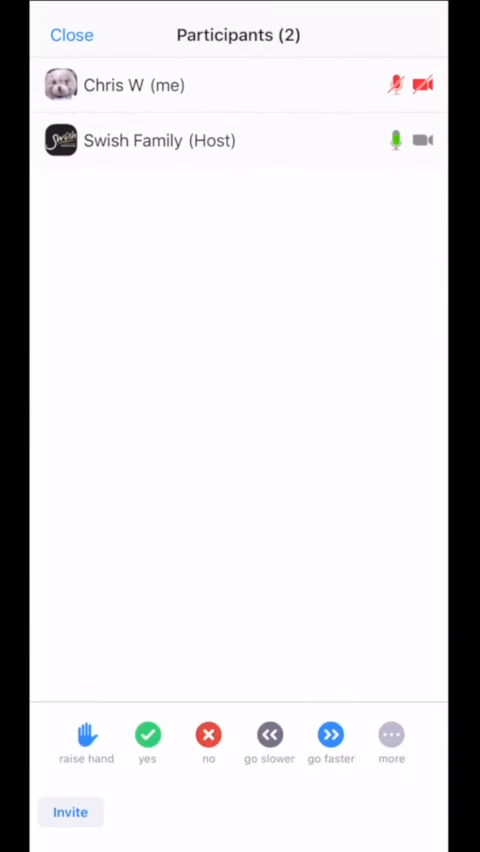
click(130, 84)
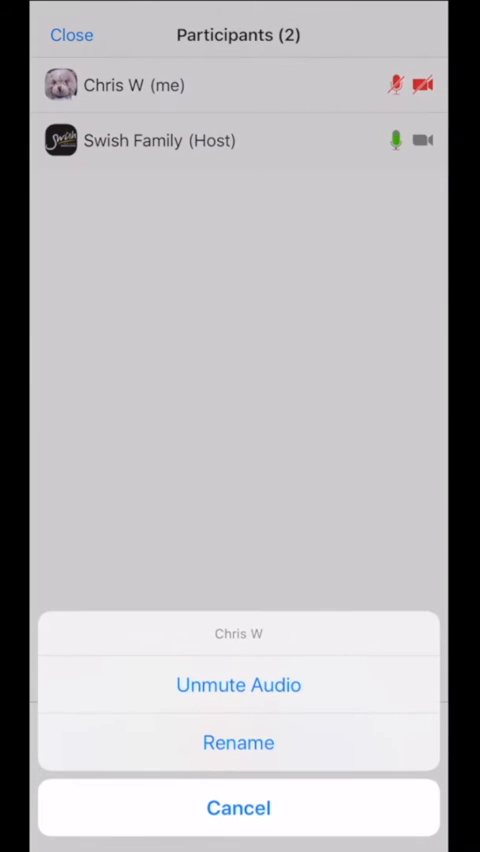
click(238, 742)
text(T)
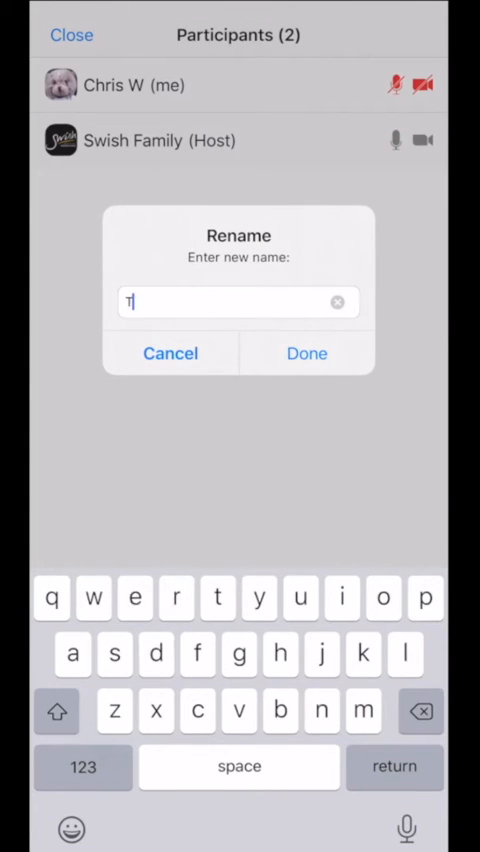
text(eddy - Stage 1)
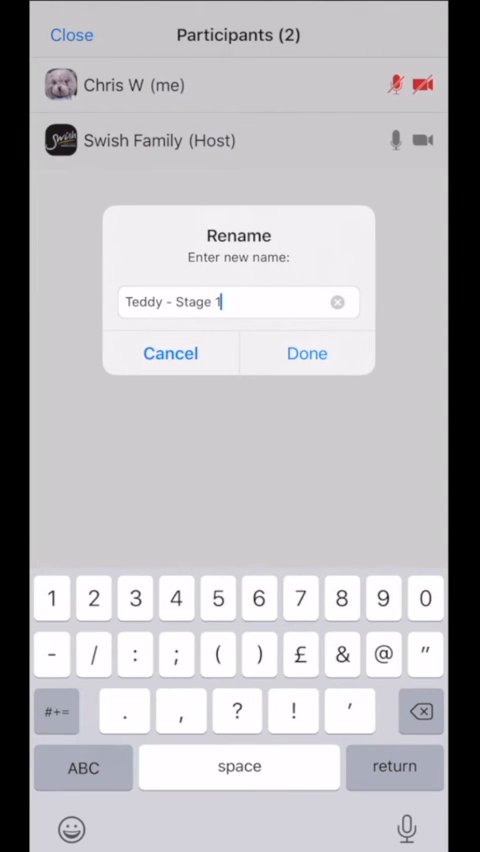
click(308, 352)
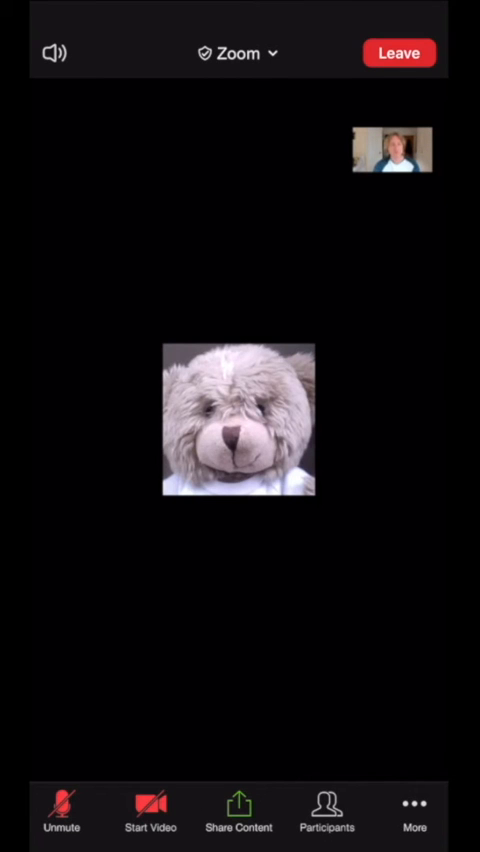
Step: Leave the Zoom meeting and return to the home screen
click(400, 52)
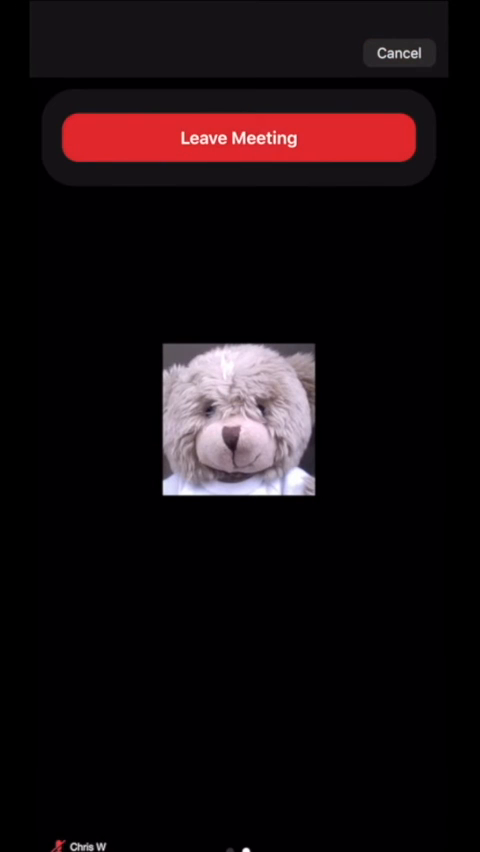
click(240, 136)
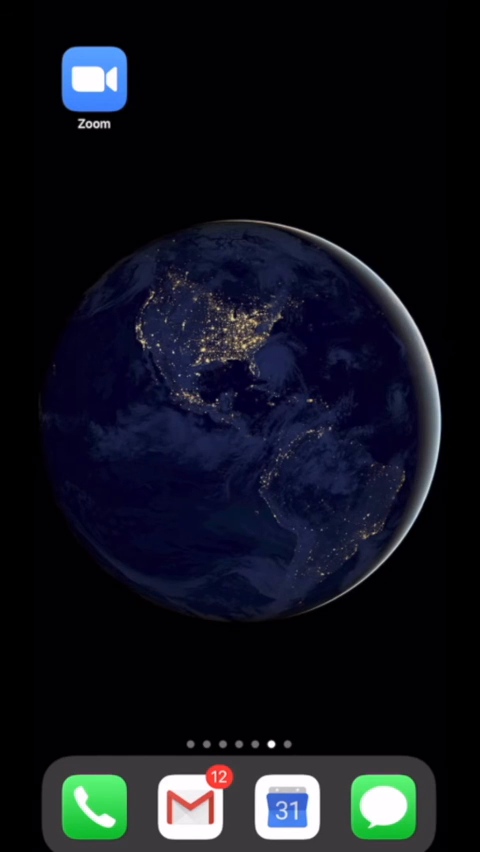
click(92, 76)
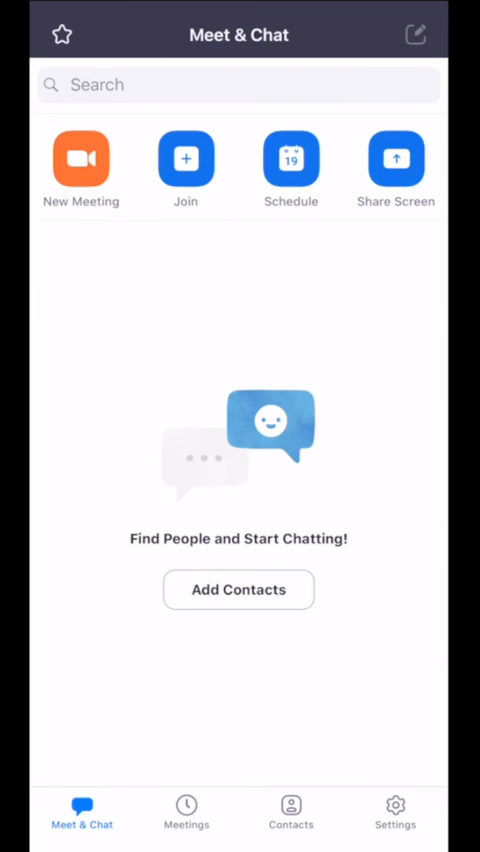
click(184, 160)
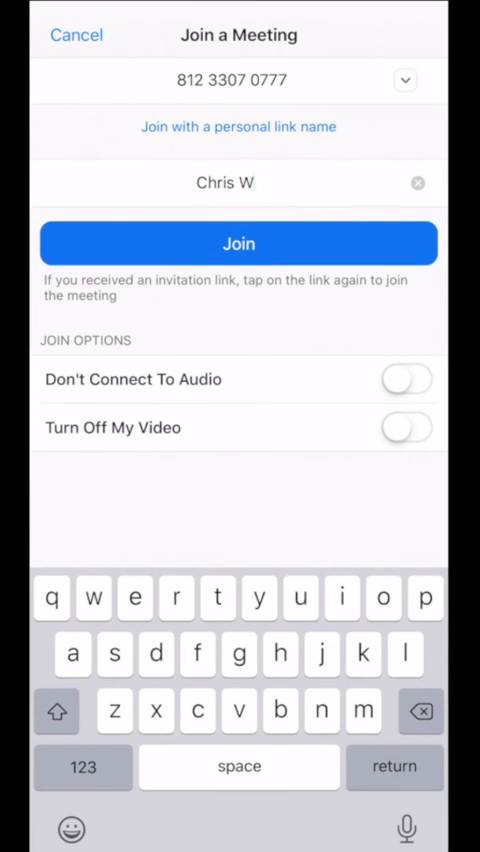
click(416, 182)
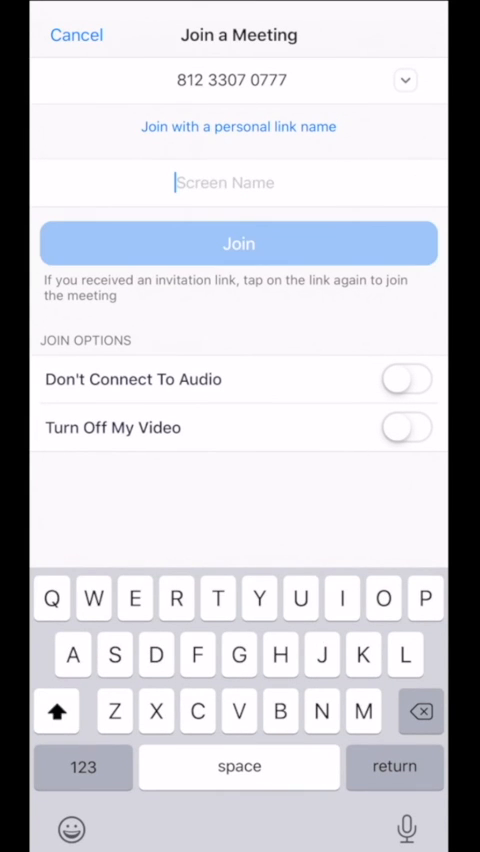
text(Teddy - Stage 1)
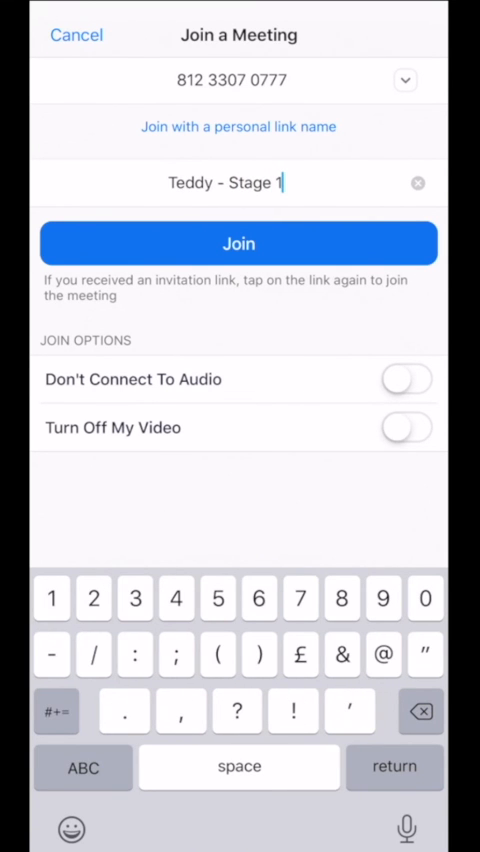
click(238, 244)
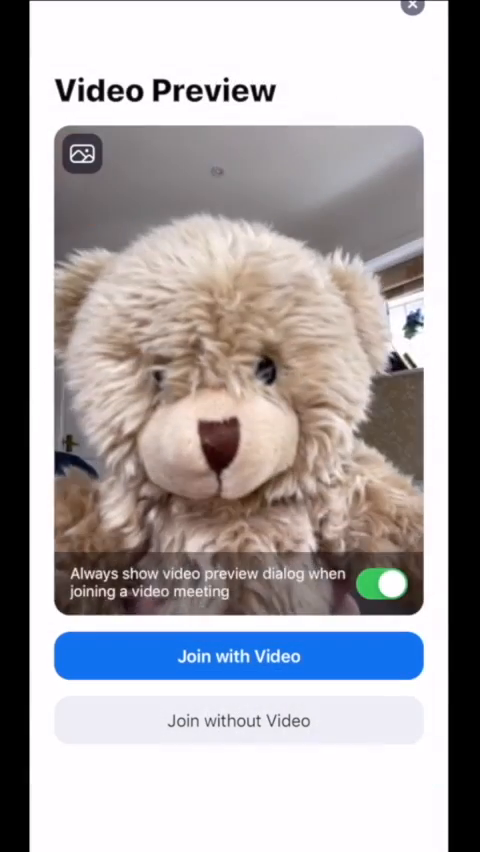